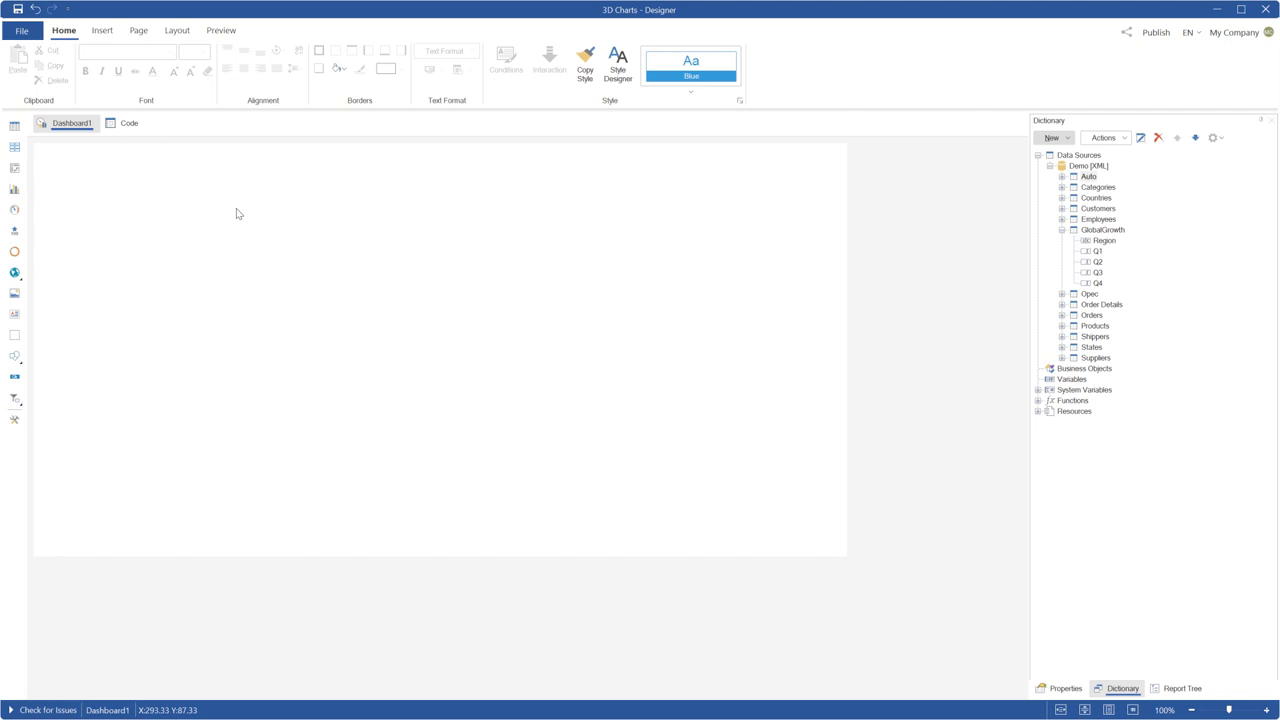
Pick the Chart component from the Insert tab.
click(102, 30)
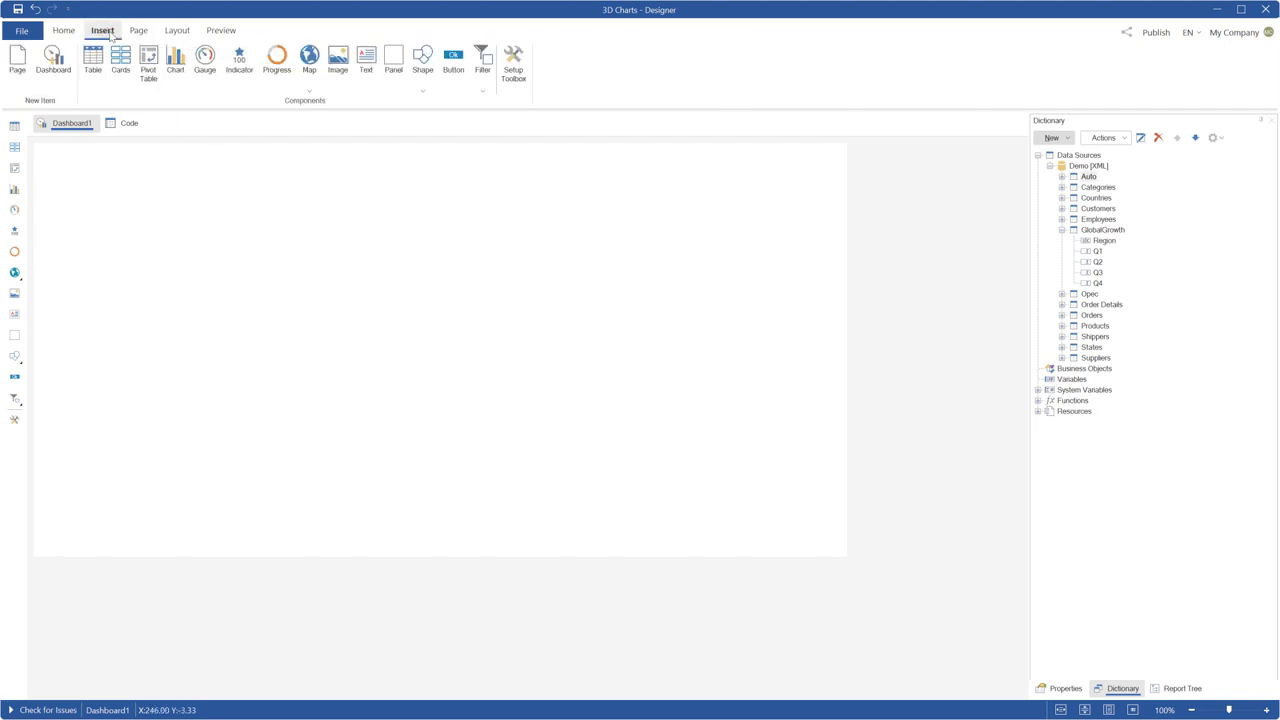
click(175, 60)
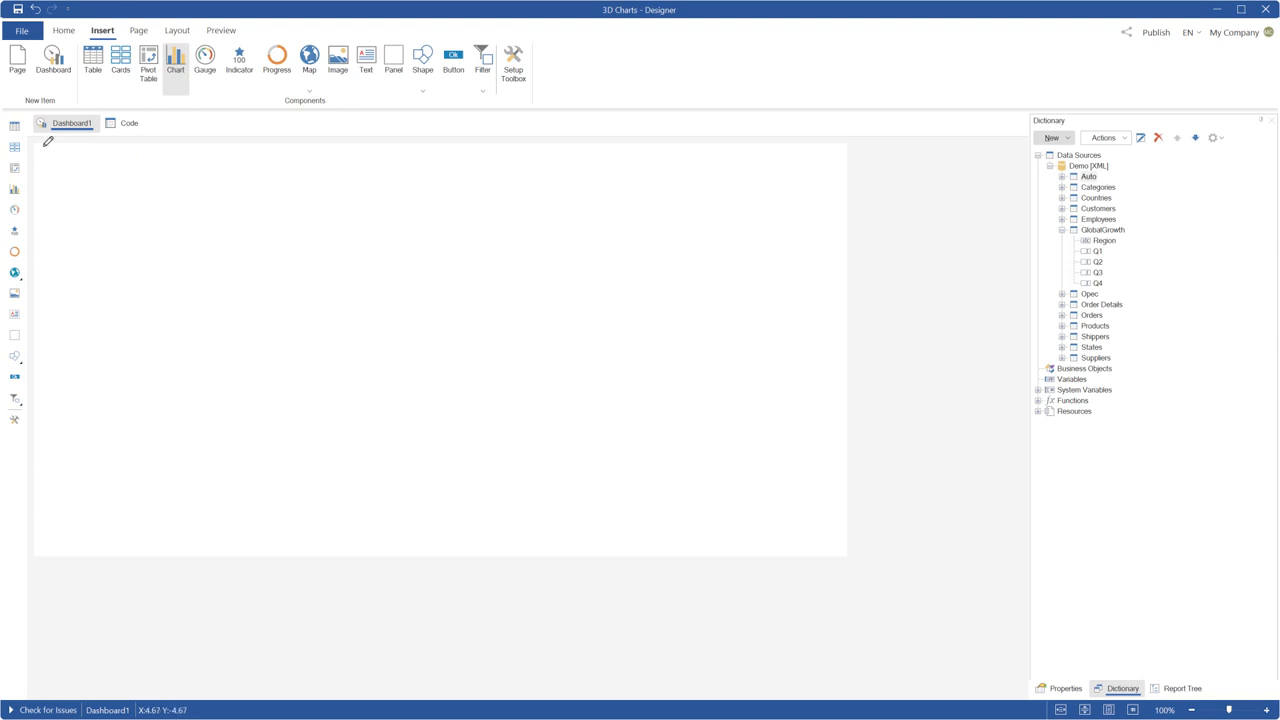
Place a chart on the dashboard with Region as arguments and Q1/Q2 as values.
click(175, 60)
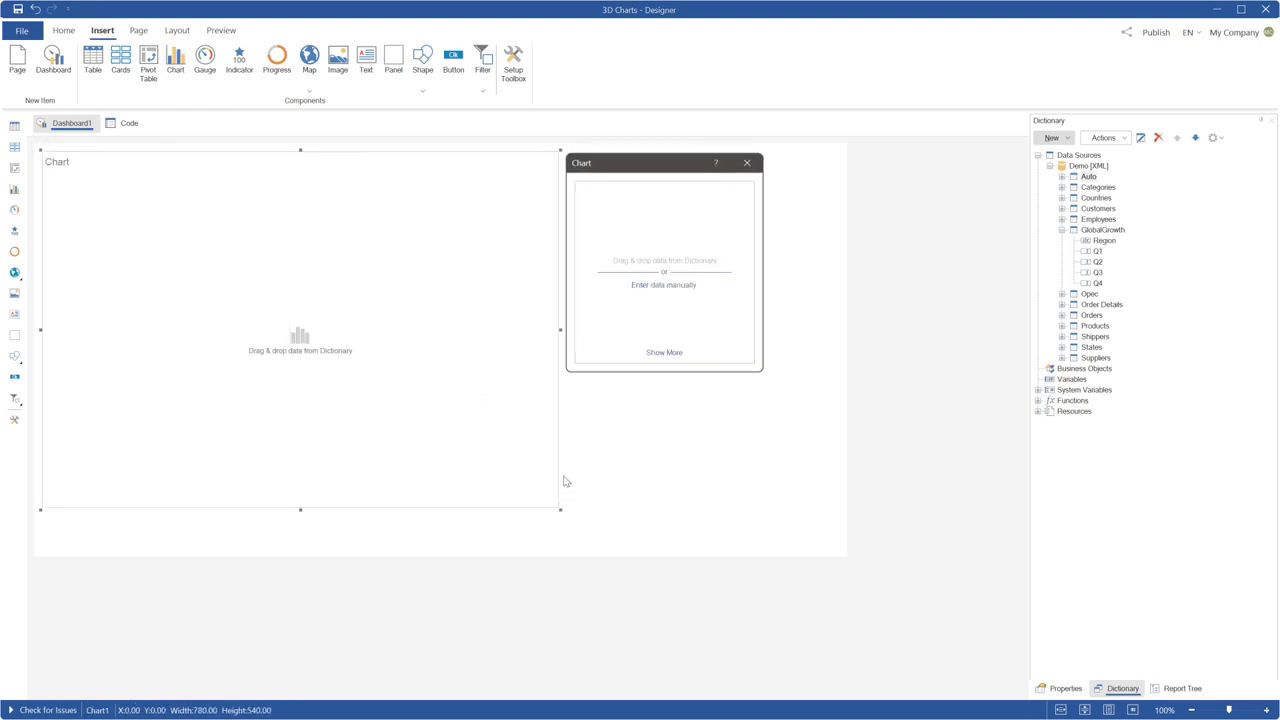
mouse_move(1093, 255)
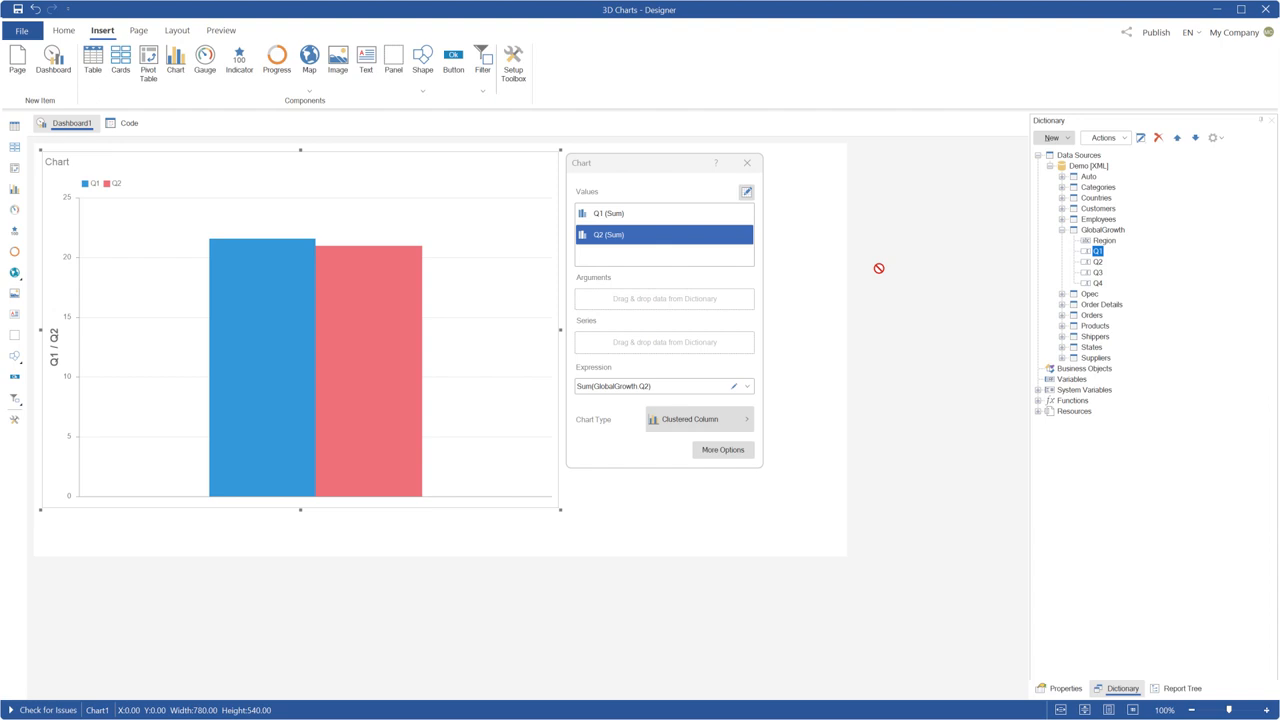
drag(1101, 240, 666, 298)
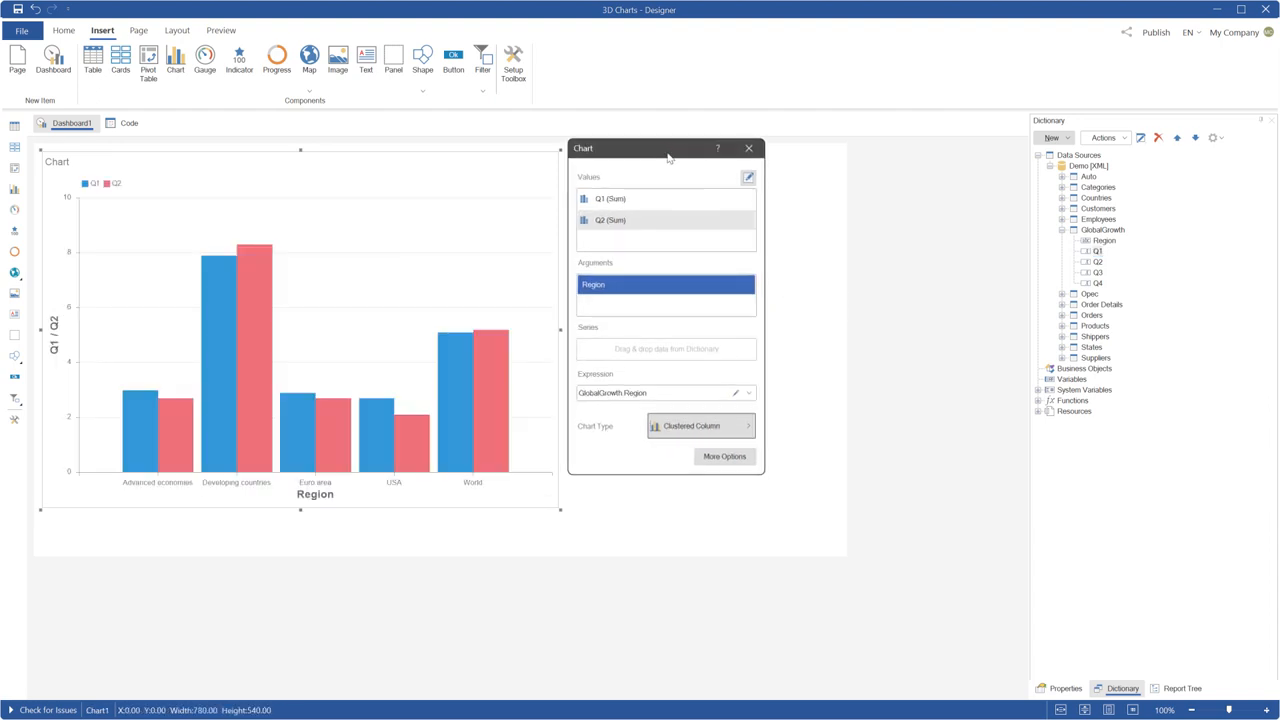
click(700, 426)
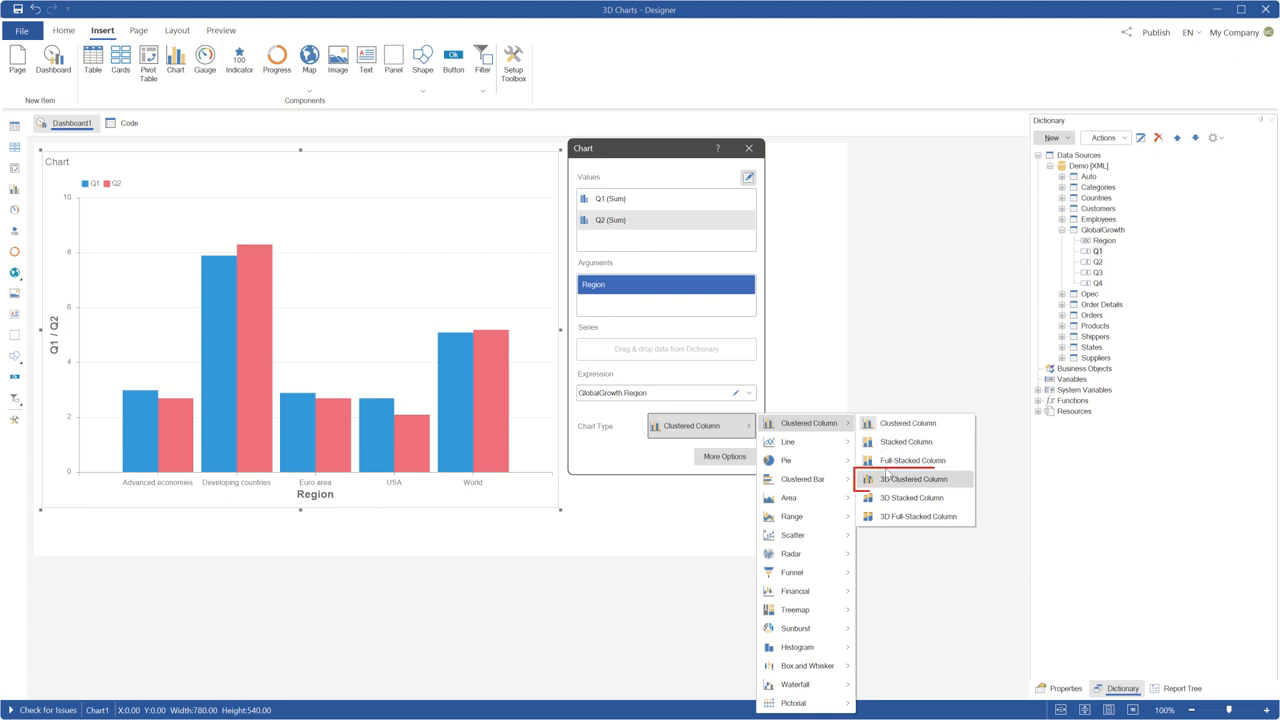
Try 3D stacked and full-stacked, settle on 3D Clustered Column, and close the editor.
click(911, 478)
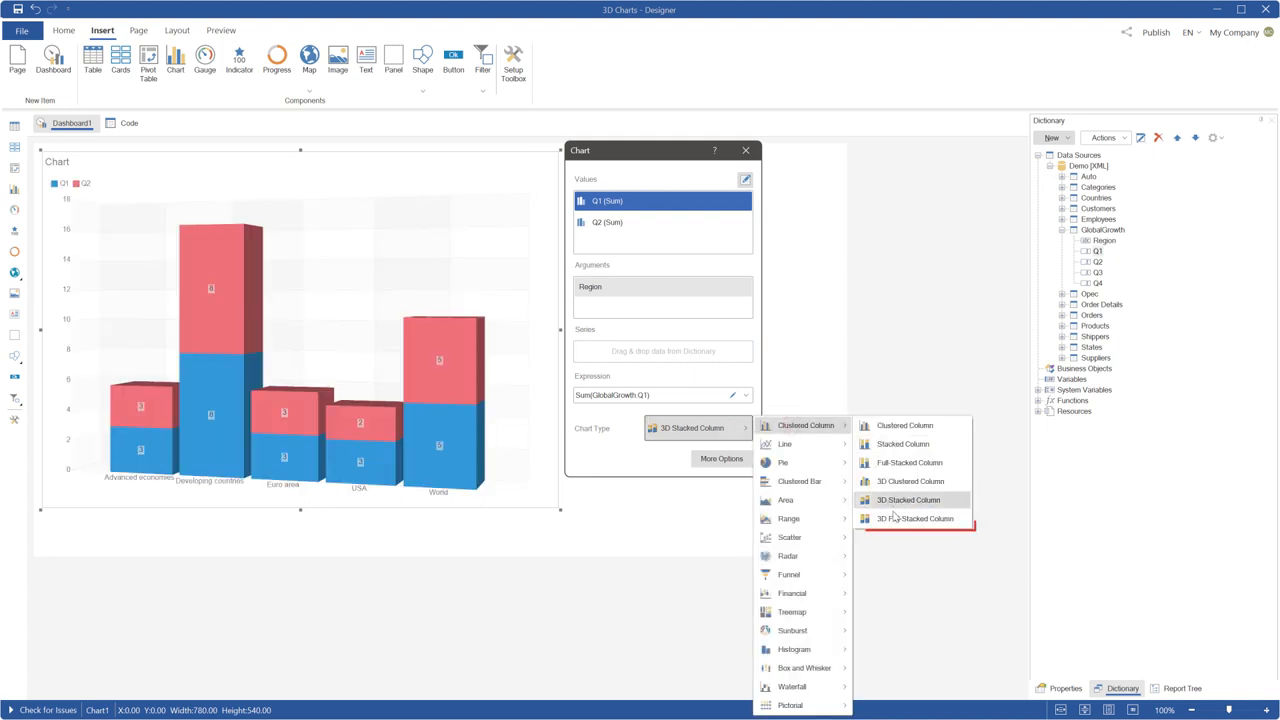
click(914, 518)
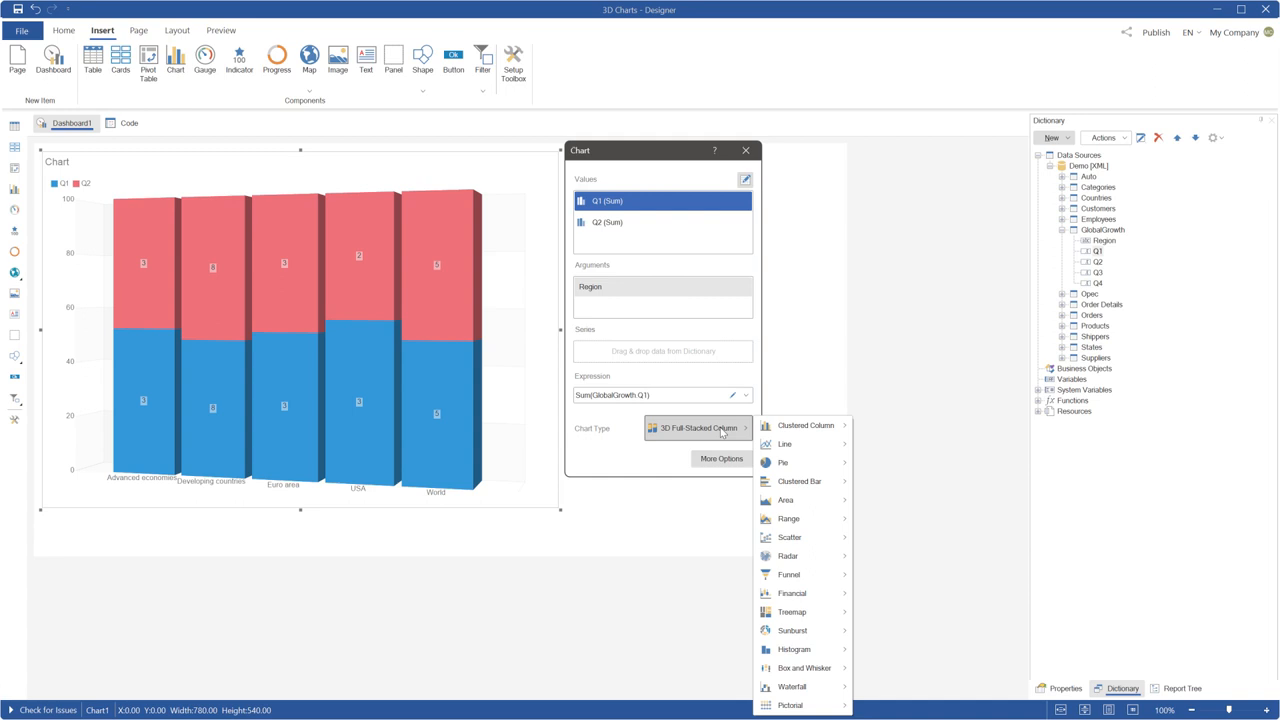
click(805, 425)
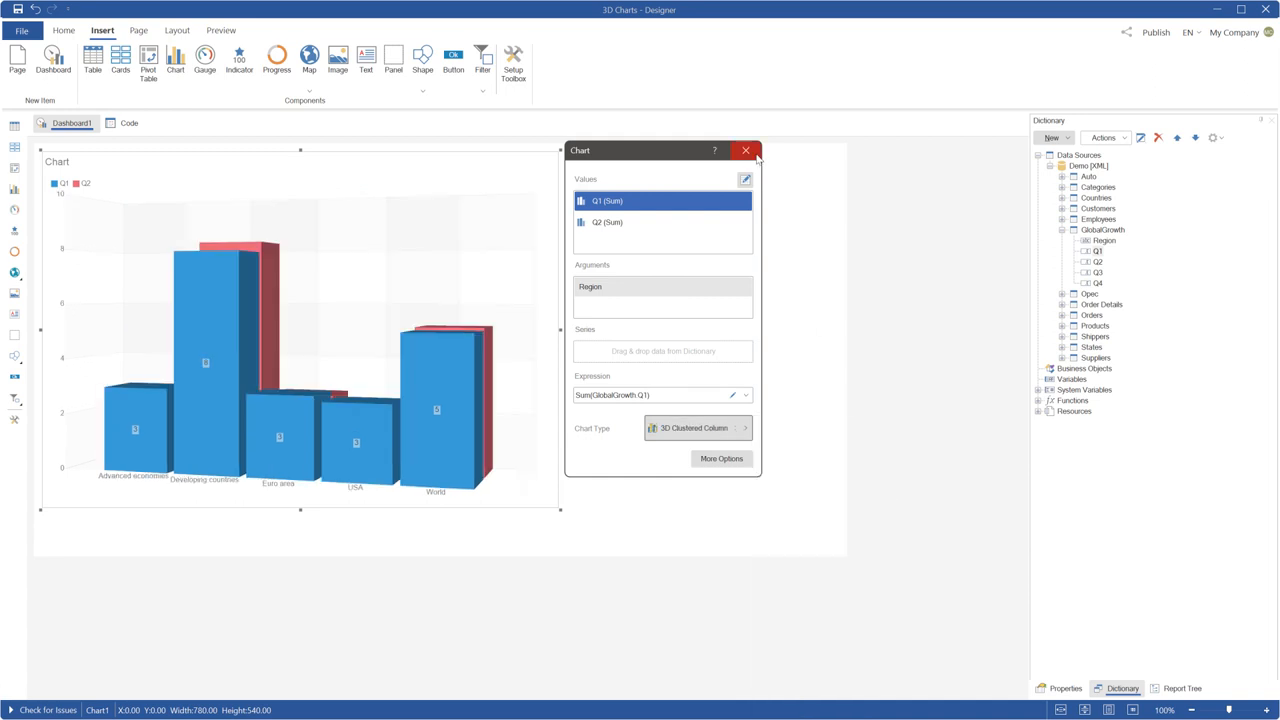
click(220, 30)
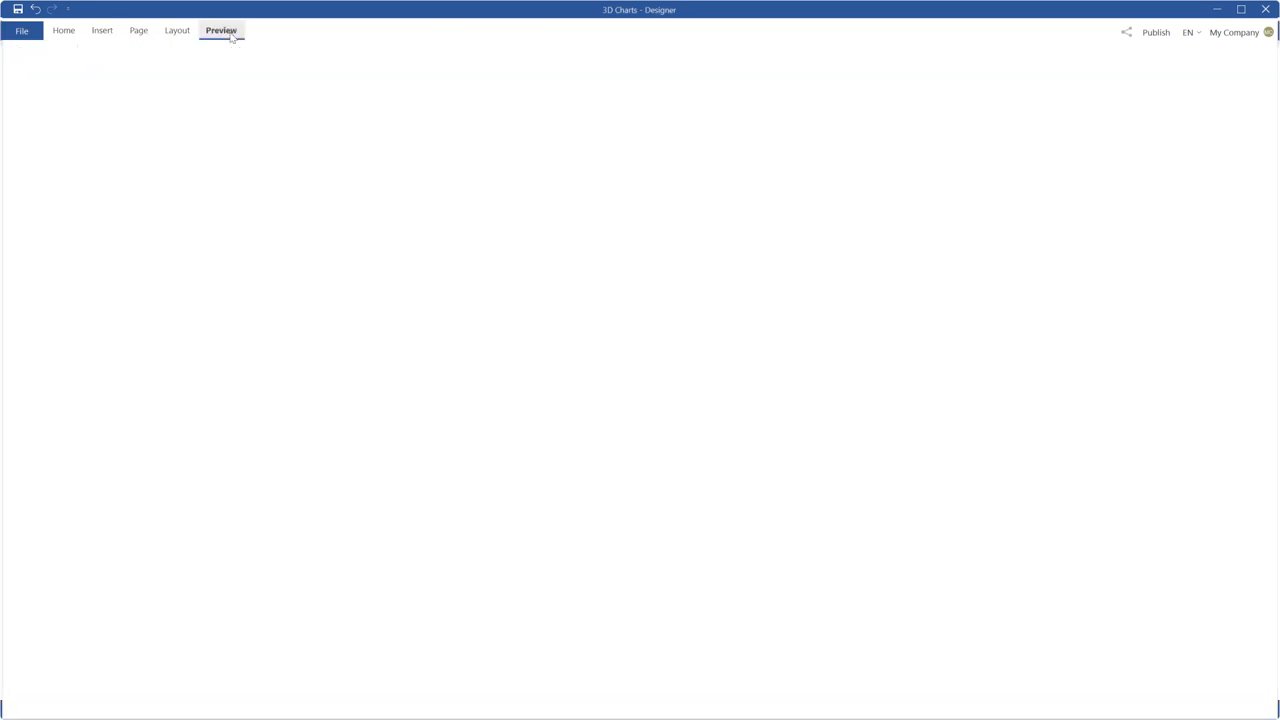
Preview the 3D chart with Q2 behind Q1, then go back to the designer.
click(220, 30)
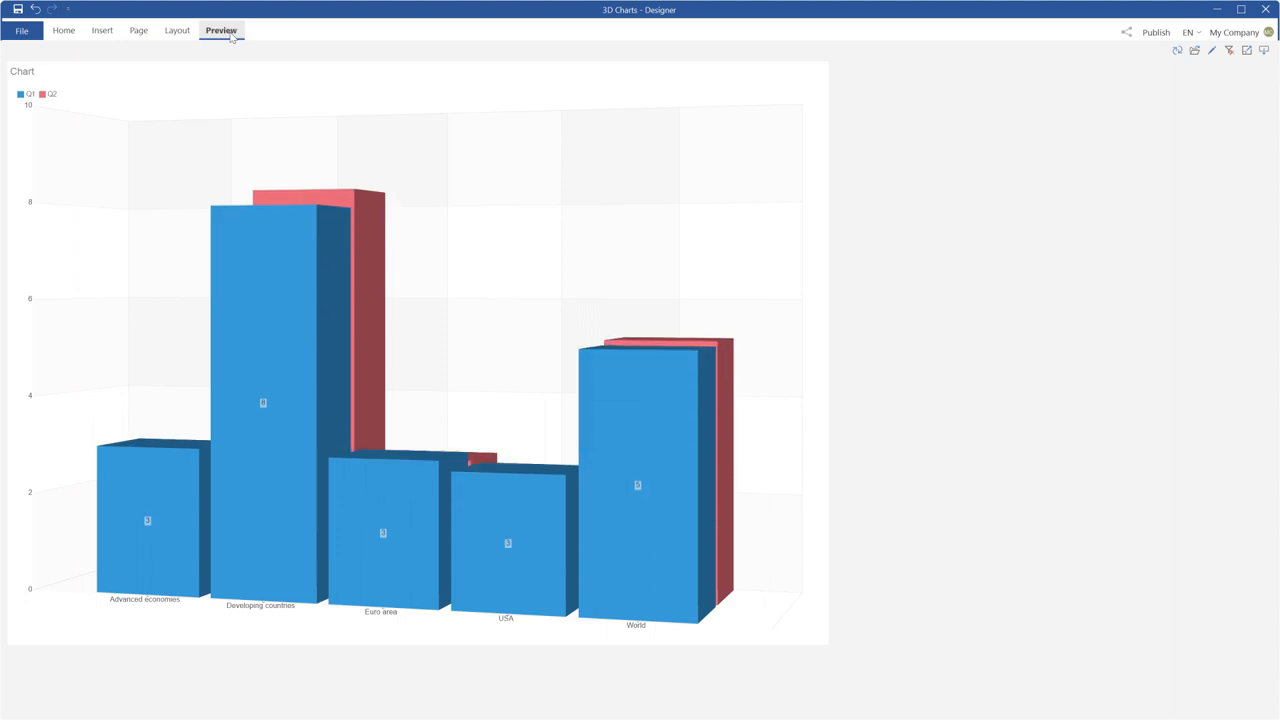
click(63, 30)
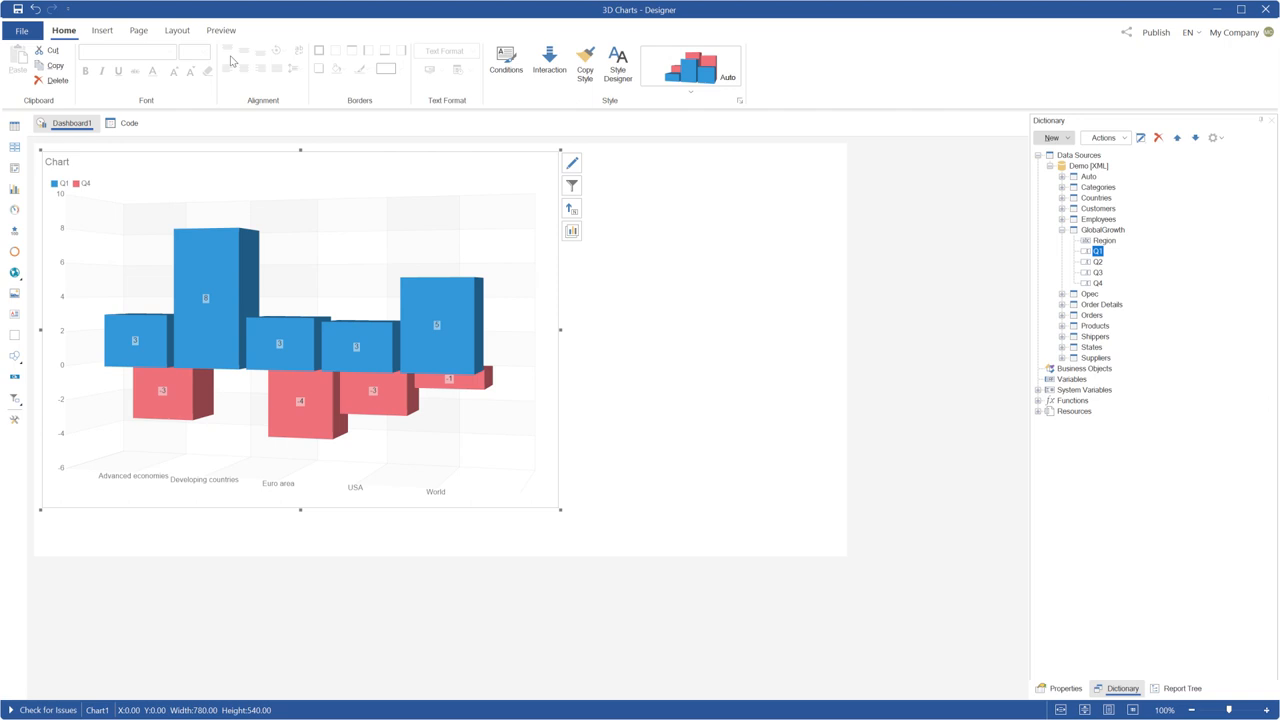
click(221, 30)
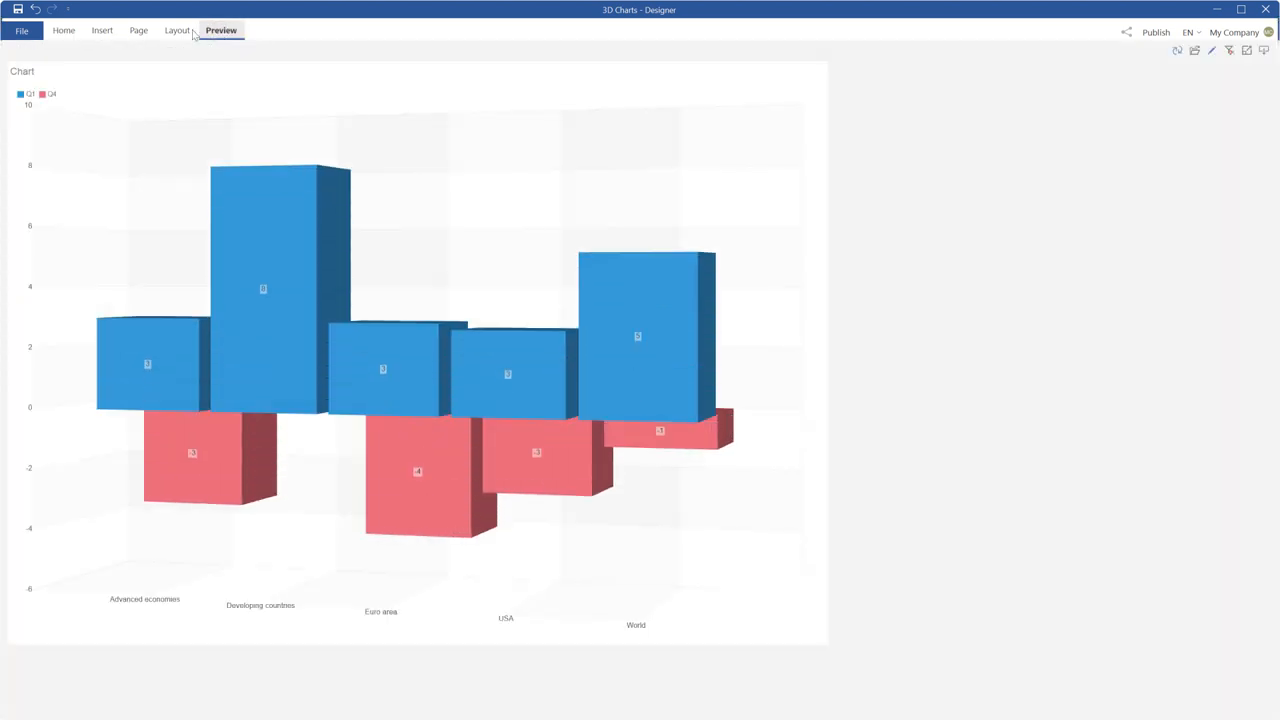
click(63, 30)
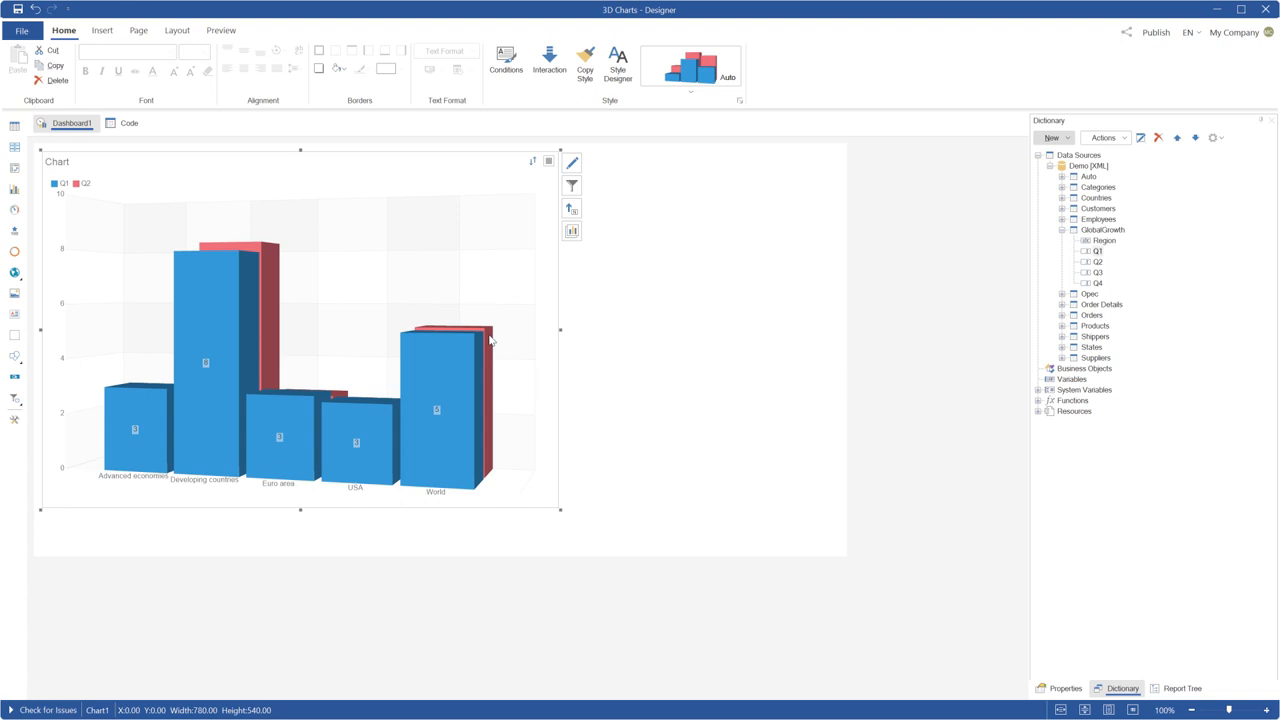
Deselect the chart by clicking empty dashboard space and head to the preview.
click(220, 30)
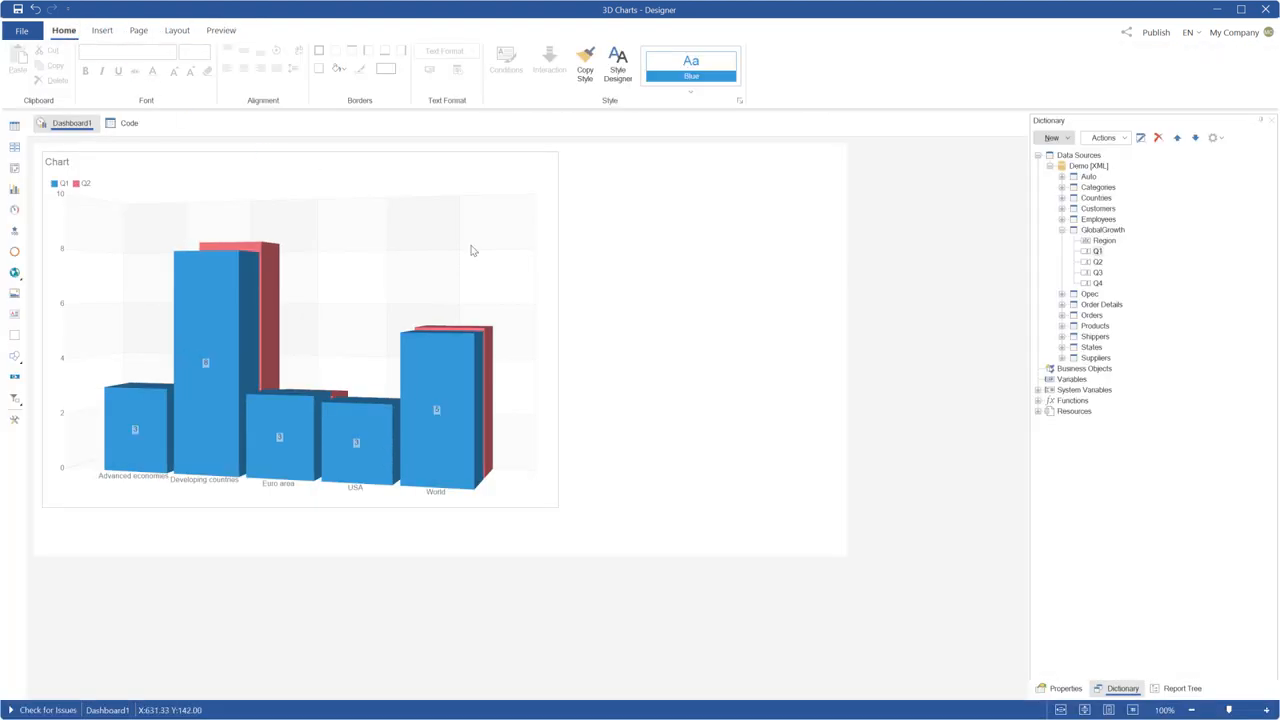
click(300, 330)
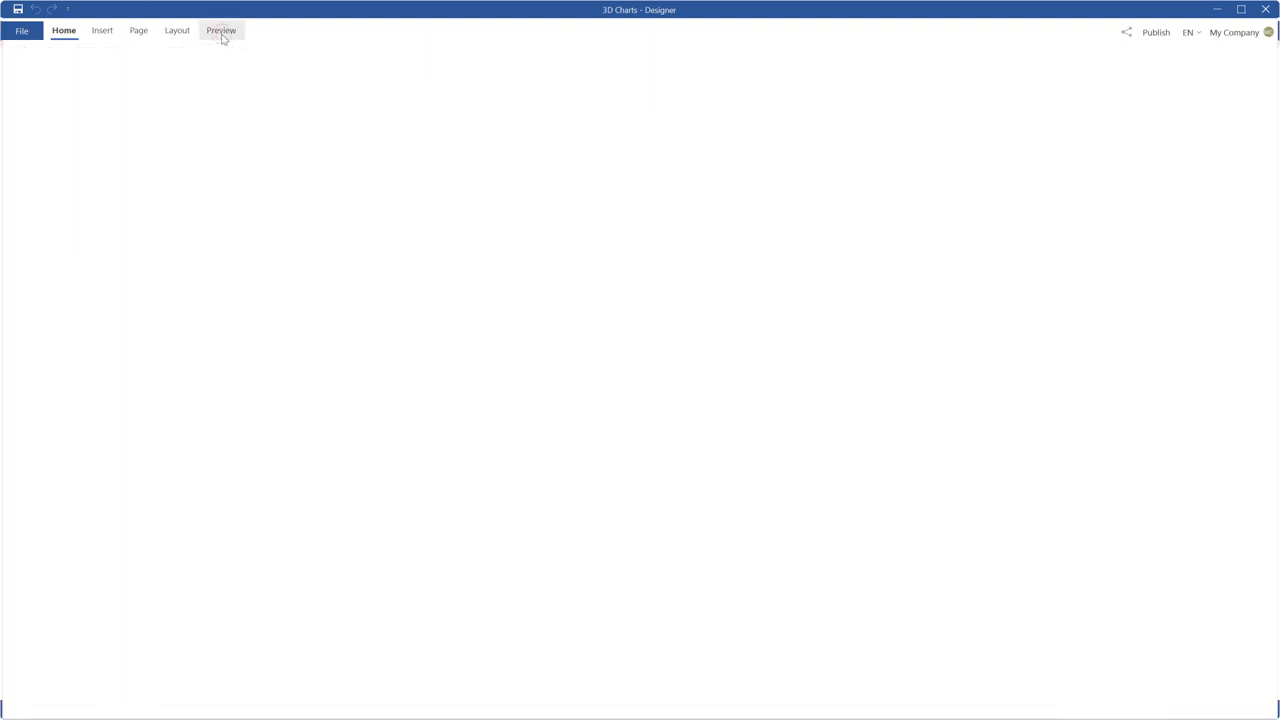
Check the side-by-side Q1 and Q2 3D columns in preview, then return to Home.
click(220, 30)
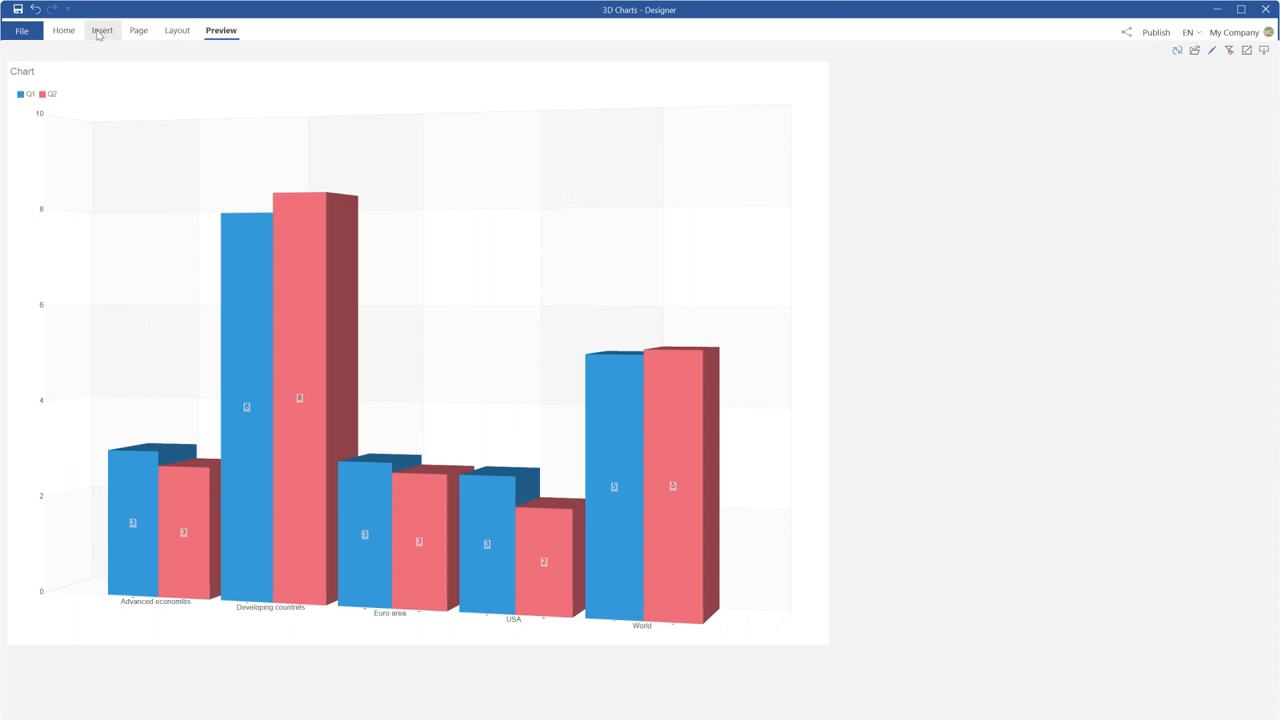
click(63, 30)
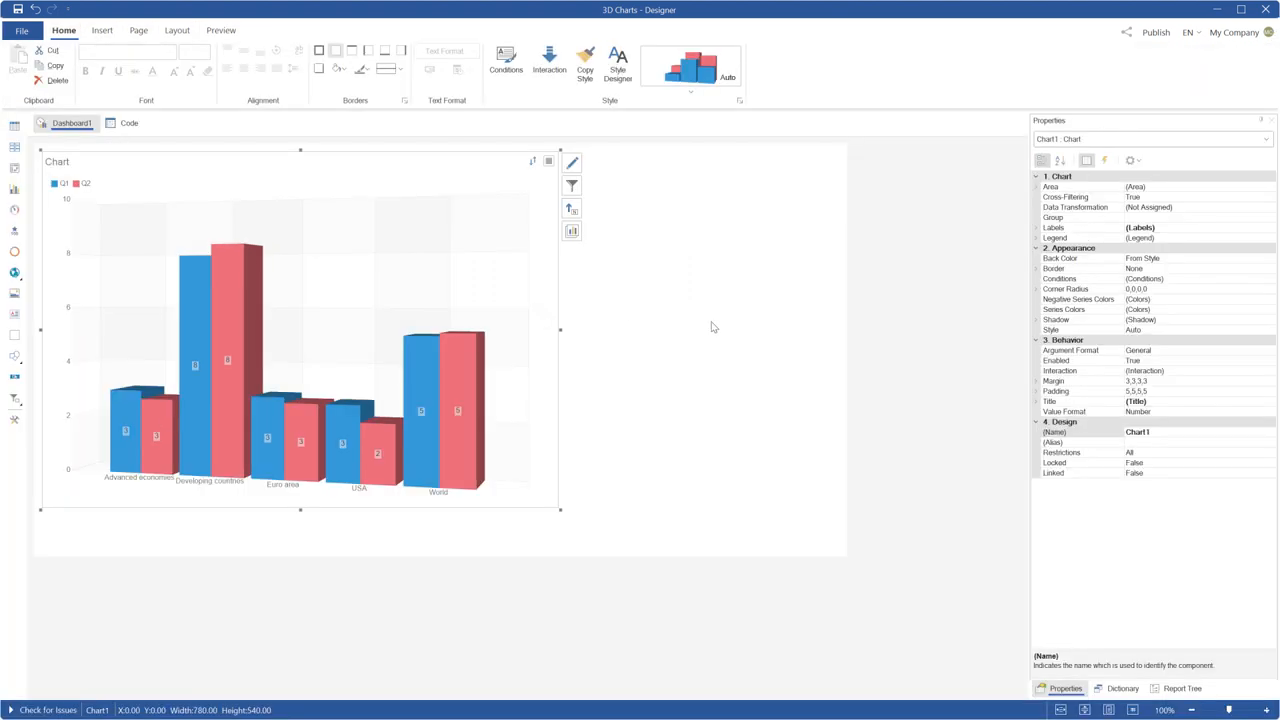